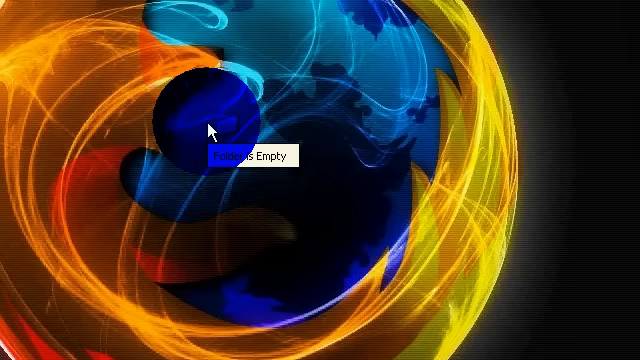
Rename the empty desktop folder via its right-click menu
right_click(210, 128)
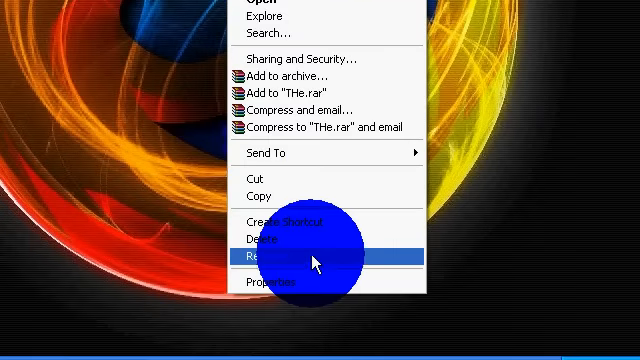
left_click(266, 258)
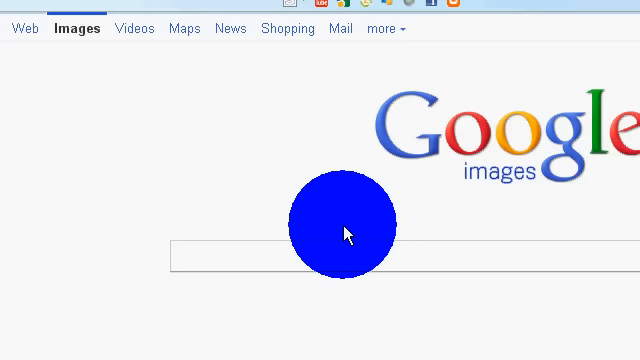
Search Google Images for 'Microsoft' and bring up options on the round Windows logo result
type("Googl")
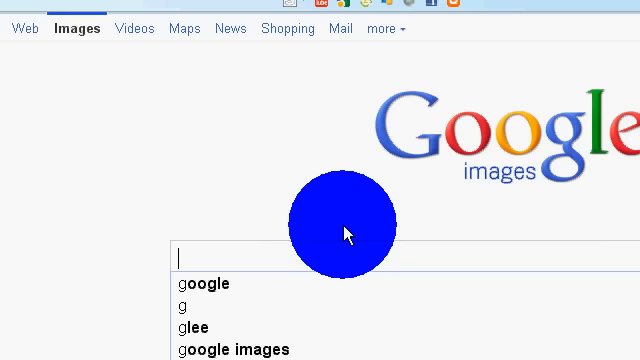
type("Microsoft")
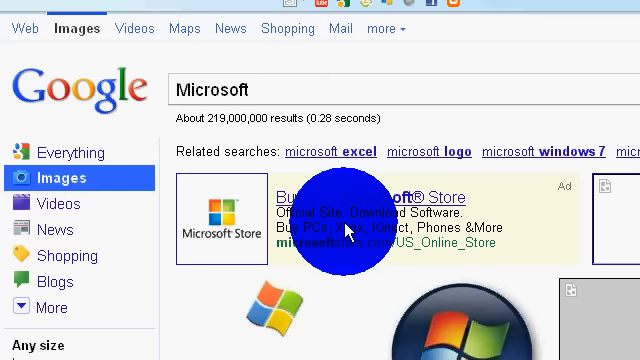
scroll("down", 3)
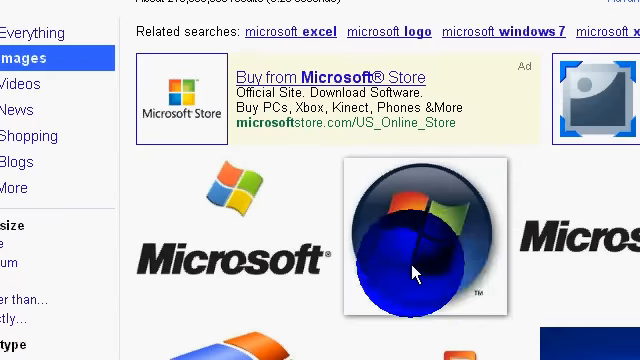
scroll("down", 3)
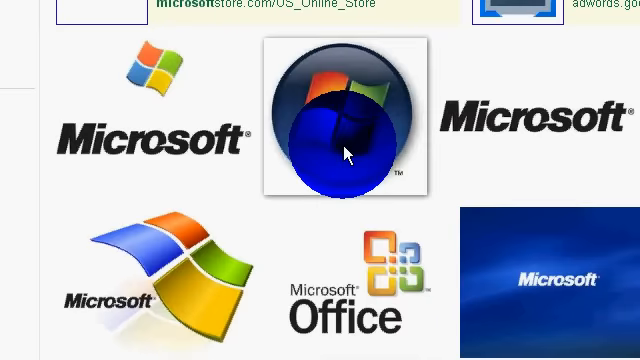
right_click(344, 156)
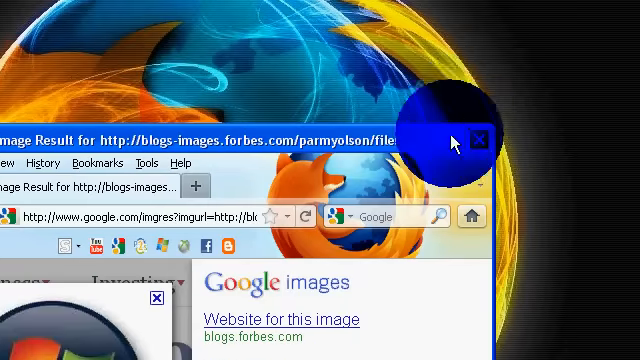
Close the Firefox window showing the image result page
left_click(480, 138)
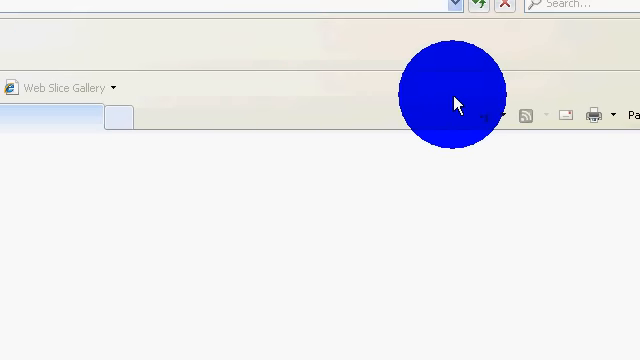
mouse_move(356, 158)
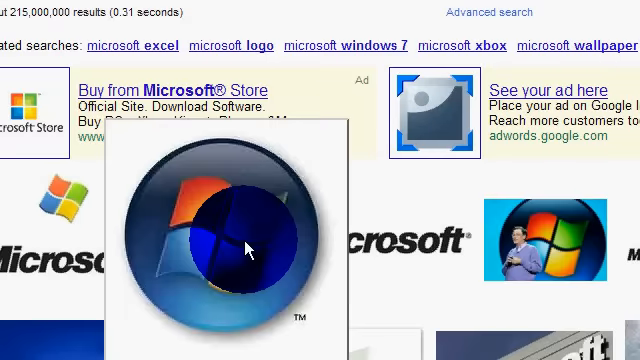
mouse_move(232, 258)
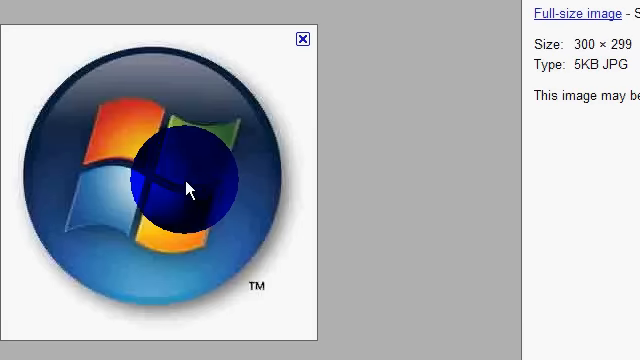
Save the round Windows logo picture as a bitmap named 'Icon to be'
right_click(184, 188)
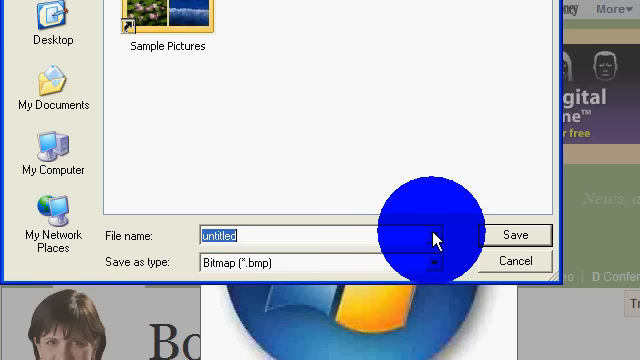
type("lc")
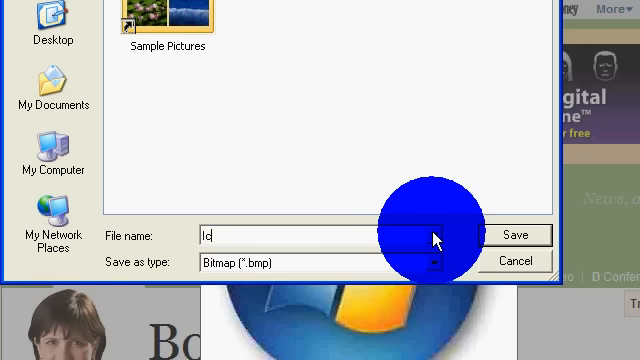
type("con to")
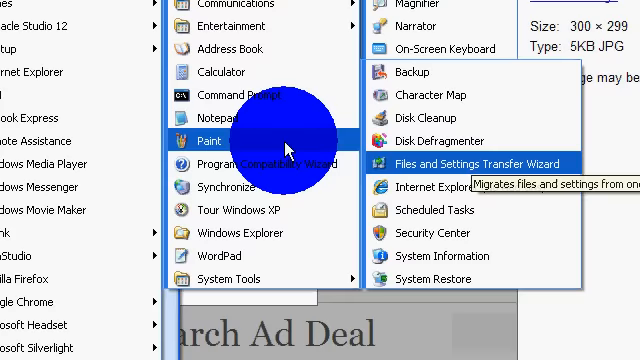
In Paint, save the logo picture as 'Icon to be.ico'
left_click(420, 188)
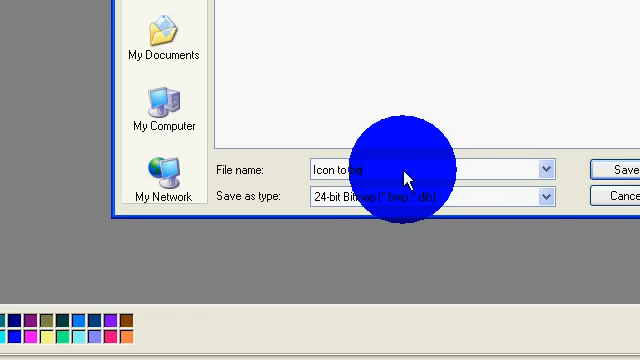
left_click(548, 196)
type(".ico")
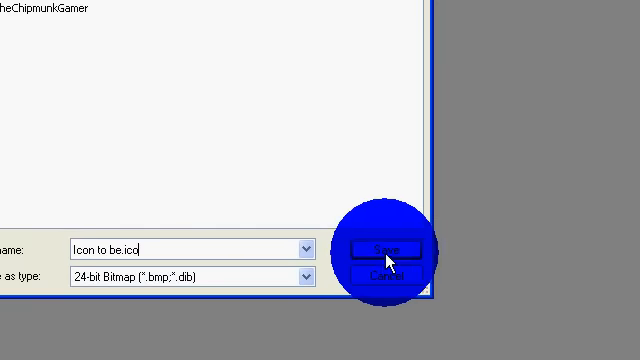
left_click(378, 248)
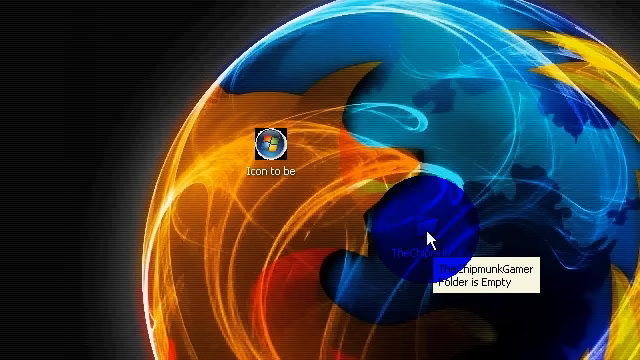
Set the TheChipmunkGamer folder's icon to the browsed 'Icon to be.ico' and confirm
right_click(420, 240)
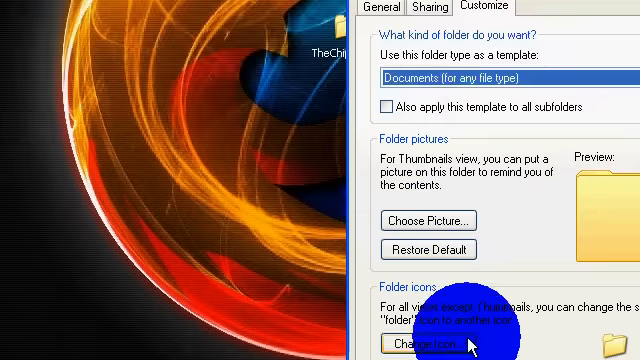
left_click(440, 344)
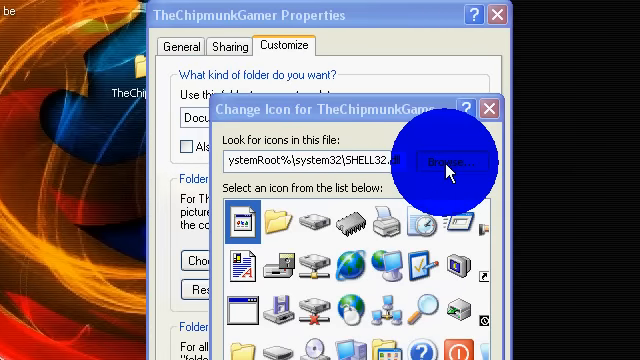
left_click(450, 162)
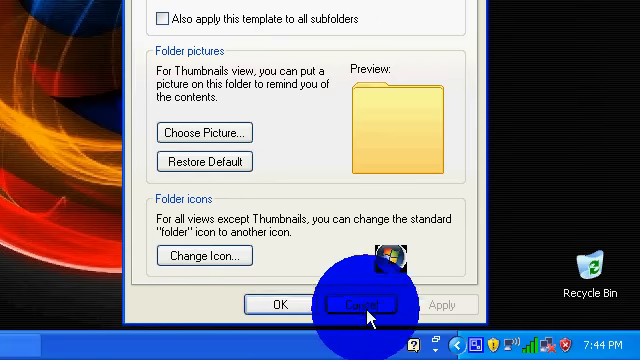
left_click(368, 304)
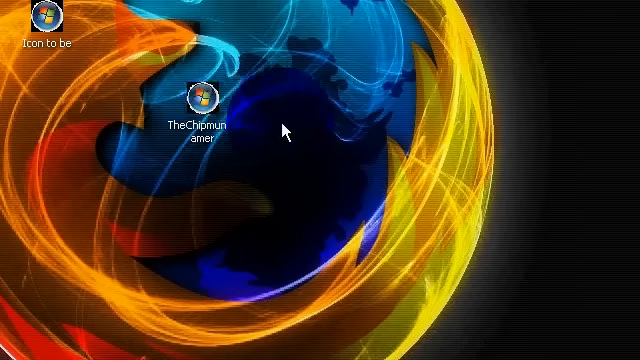